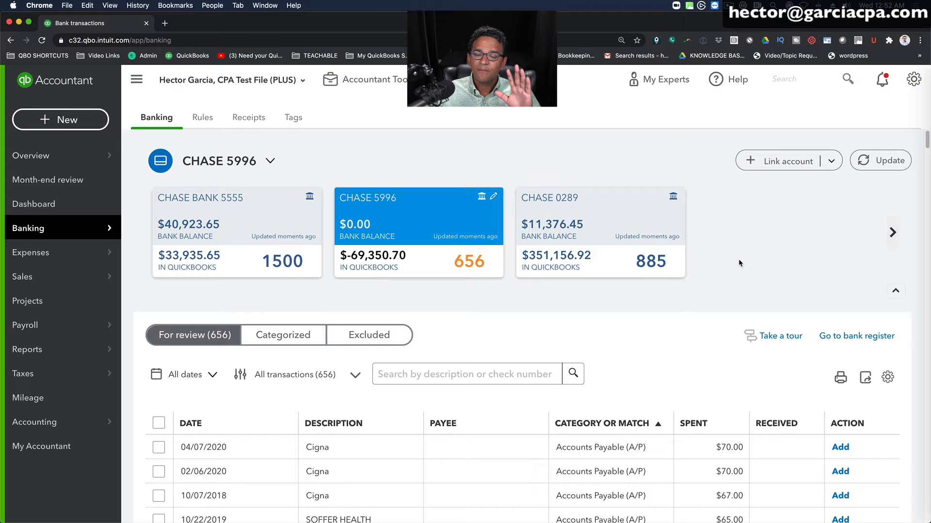
{"action": "mouse_move", "coordinate": [413, 199]}
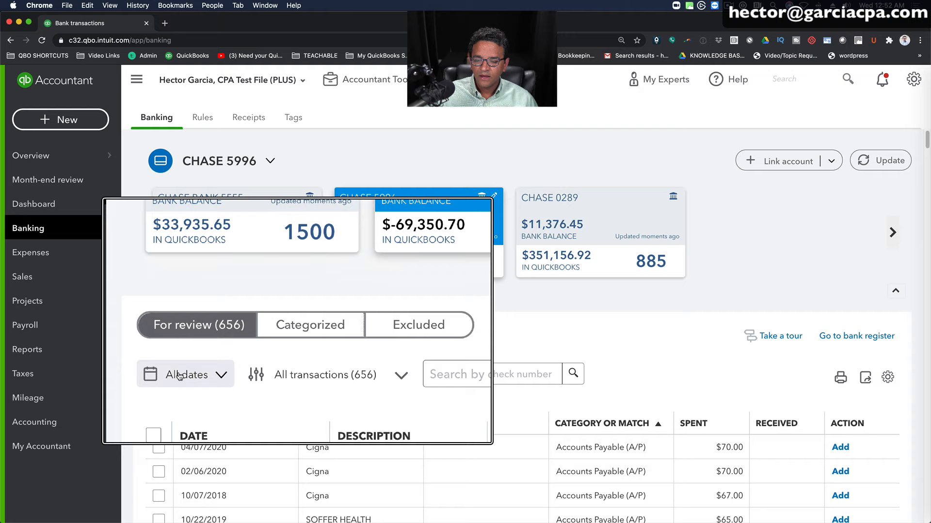
Filter the CHASE 5996 bank feed to last month (08/01/2020–08/31/2020).
{"action": "left_click", "coordinate": [185, 374]}
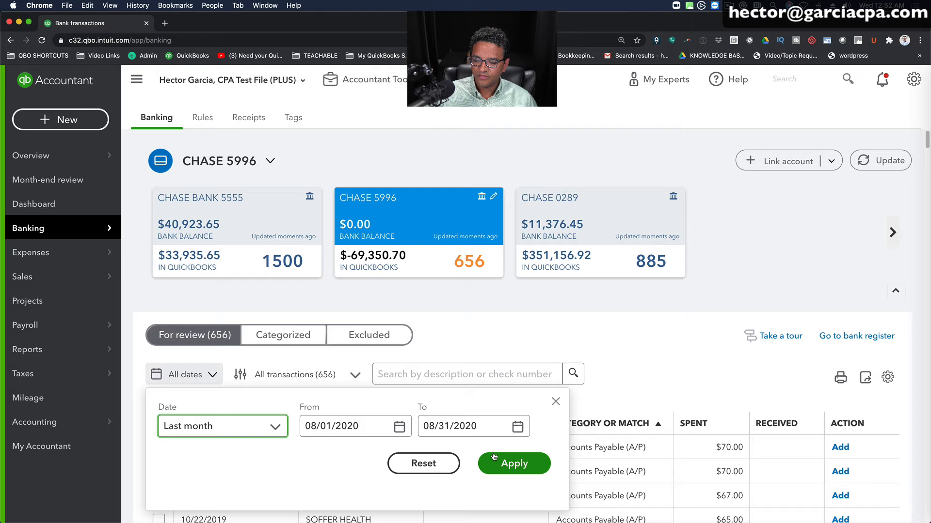
{"action": "left_click", "coordinate": [513, 463]}
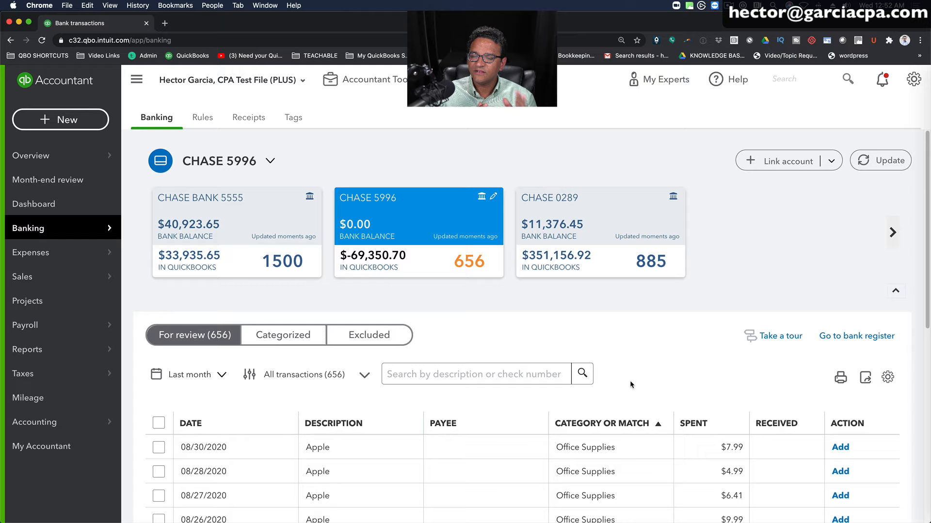
Duplicate the tab, run Profit and Loss for Last Month there, and return to the bank feed tab.
{"action": "right_click", "coordinate": [77, 23]}
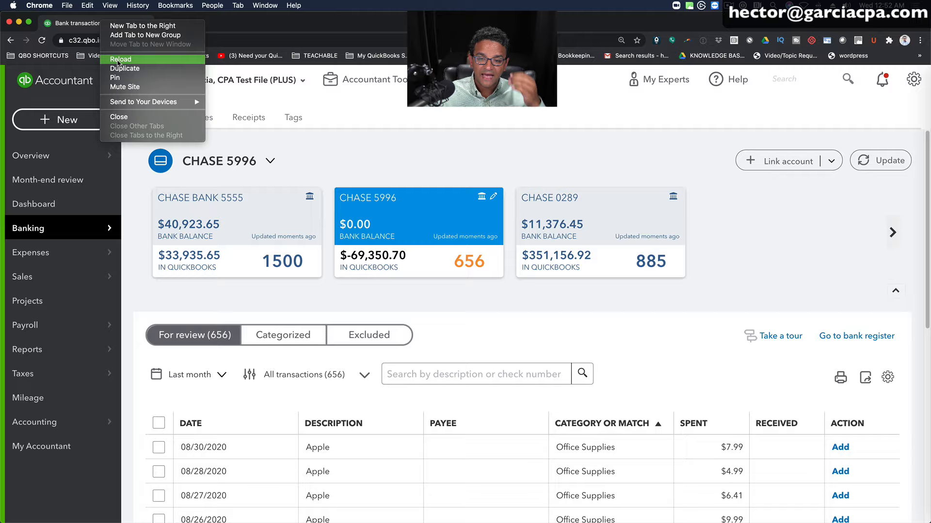
{"action": "left_click", "coordinate": [121, 58]}
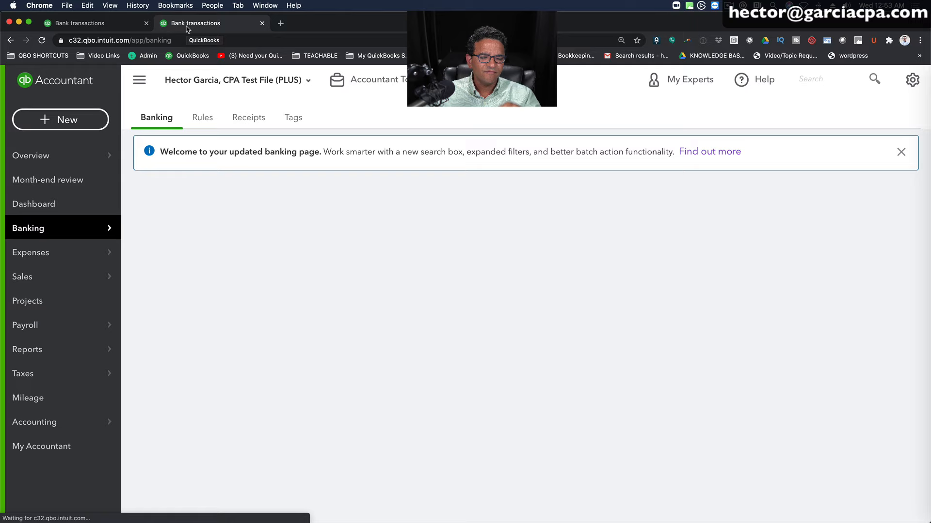
{"action": "left_click", "coordinate": [27, 349]}
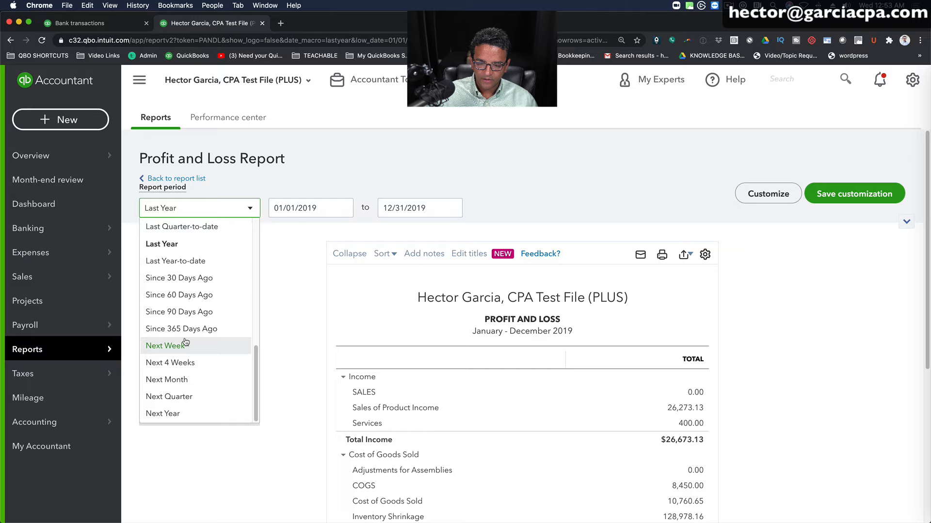
{"action": "left_click", "coordinate": [167, 380]}
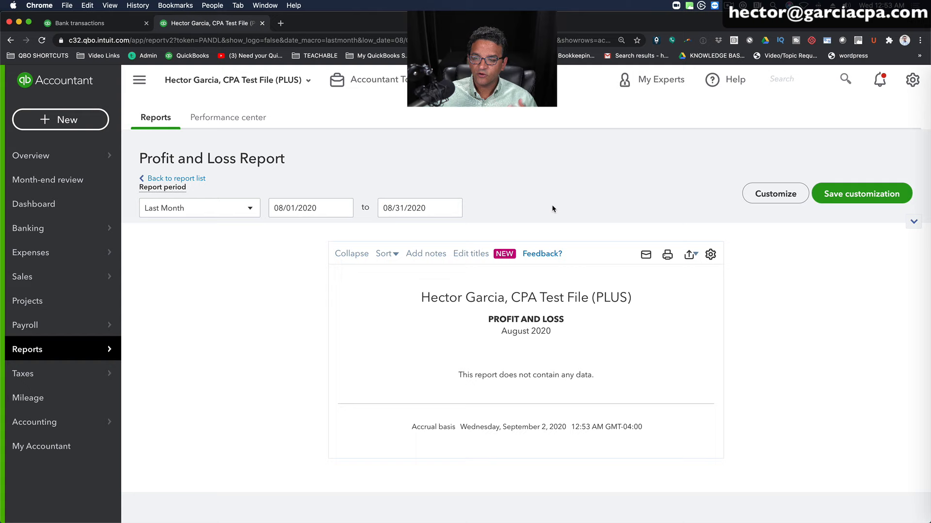
{"action": "left_click", "coordinate": [77, 23]}
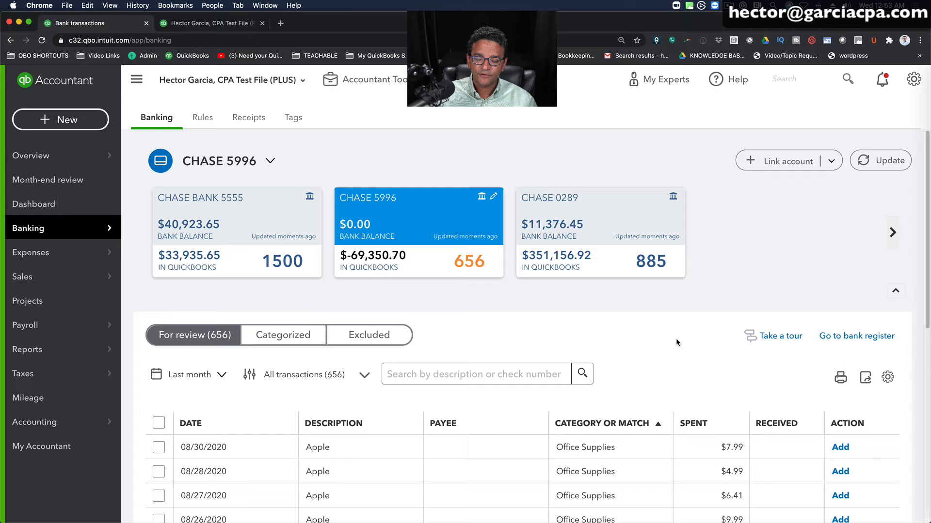
Reapply the last-month filter and expand the 08/30/2020 Apple $7.99 transaction.
{"action": "left_click", "coordinate": [190, 375]}
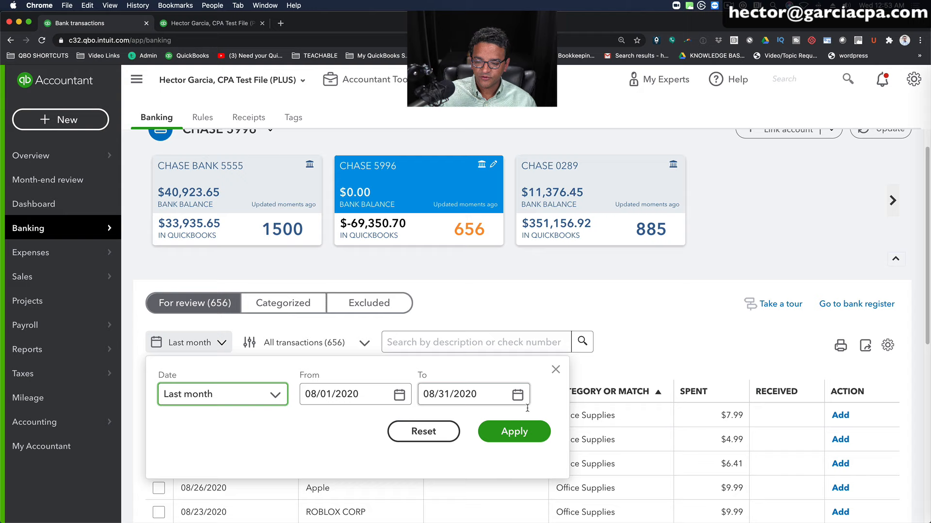
{"action": "left_click", "coordinate": [513, 431]}
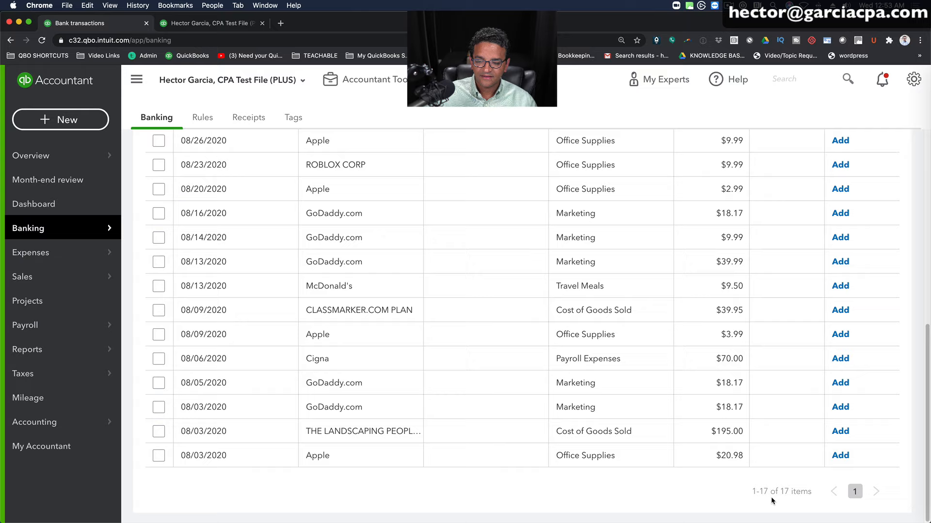
{"action": "mouse_move", "coordinate": [466, 293]}
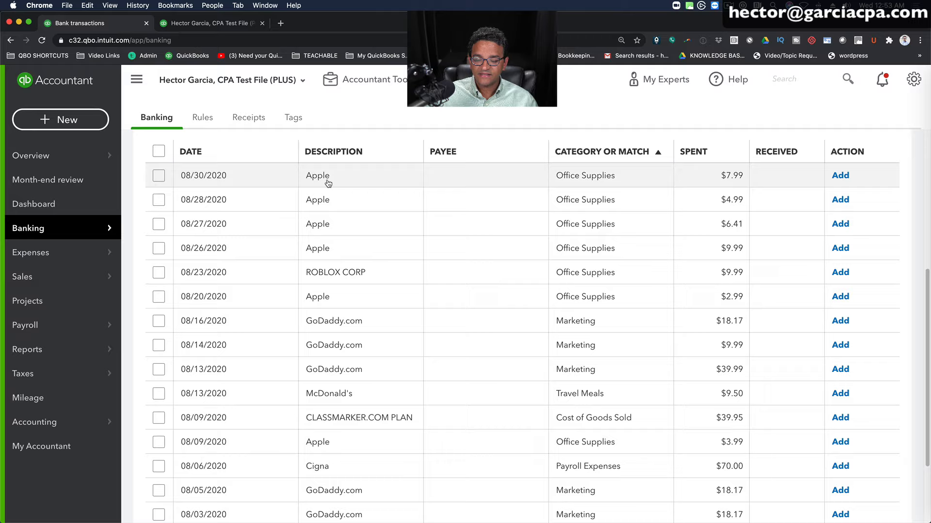
{"action": "mouse_move", "coordinate": [461, 162]}
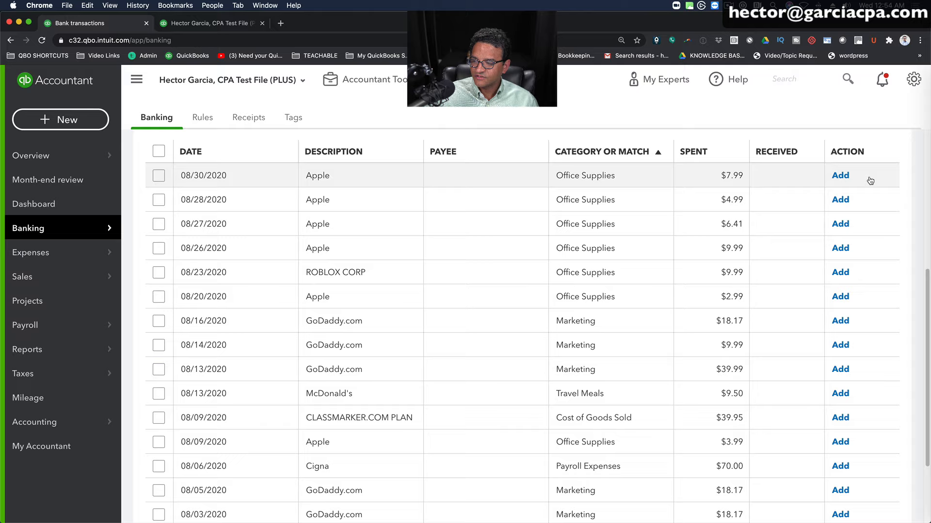
{"action": "left_click", "coordinate": [840, 175]}
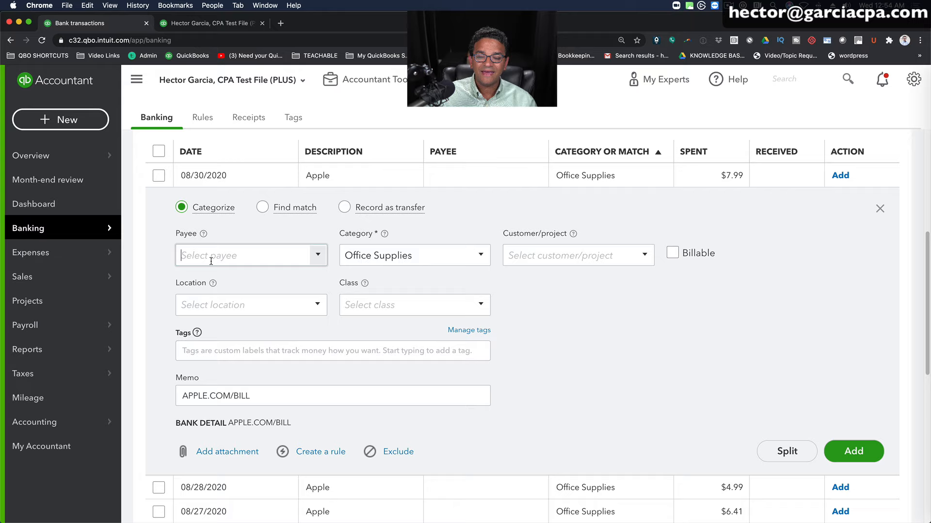
Inspect the Payee and Category dropdowns, then collapse the Apple row without adding it.
{"action": "left_click", "coordinate": [246, 256]}
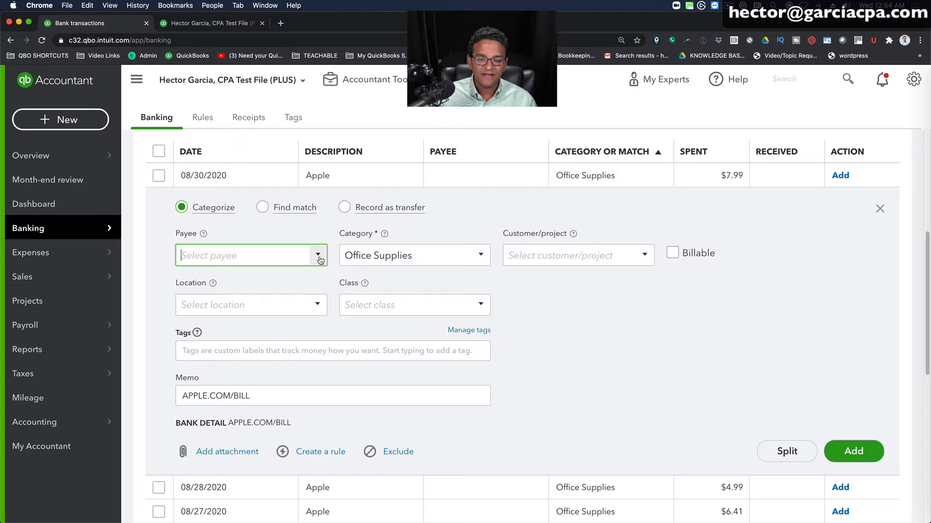
{"action": "left_click", "coordinate": [481, 256]}
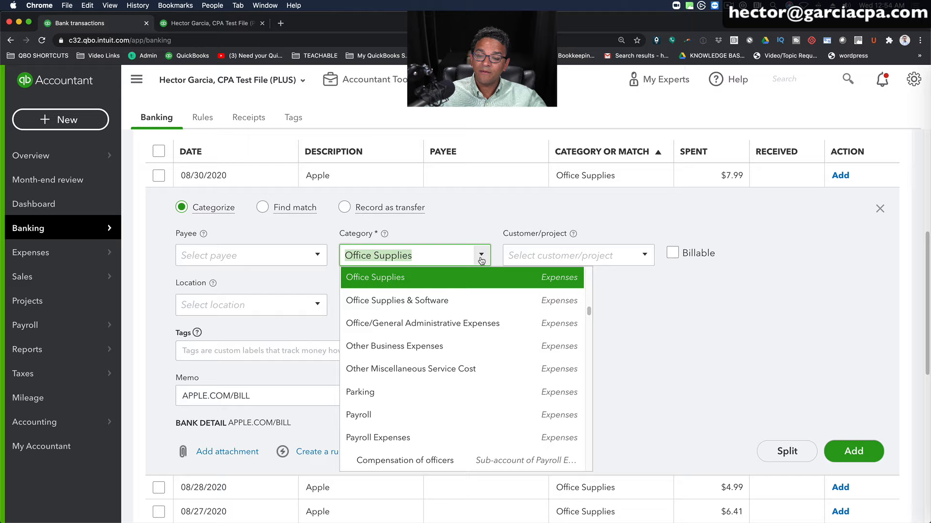
{"action": "left_click", "coordinate": [375, 277]}
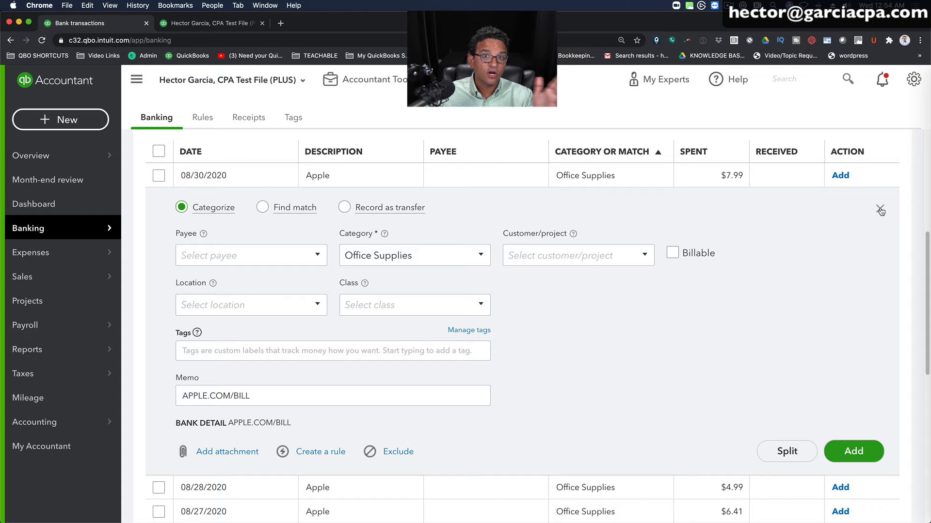
{"action": "left_click", "coordinate": [881, 211]}
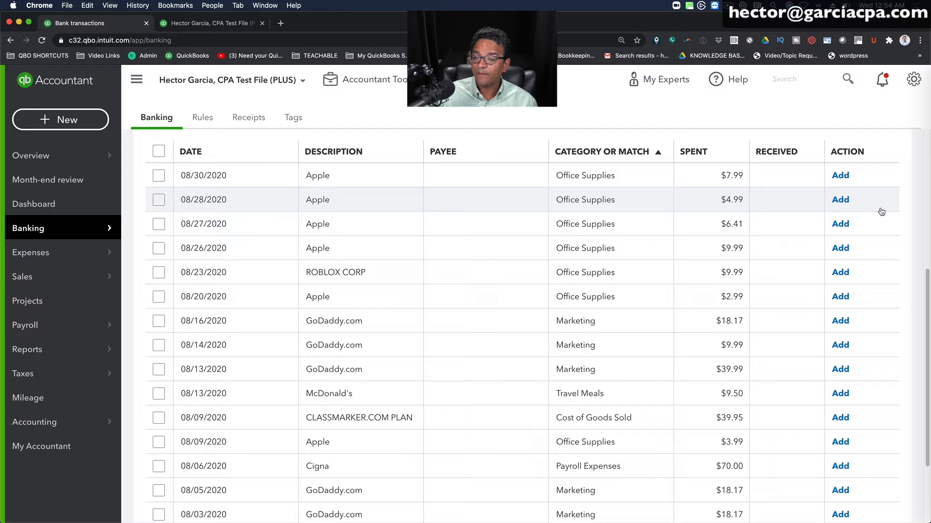
Select all 17 August CHASE 5996 transactions for acceptance.
{"action": "left_click", "coordinate": [158, 151]}
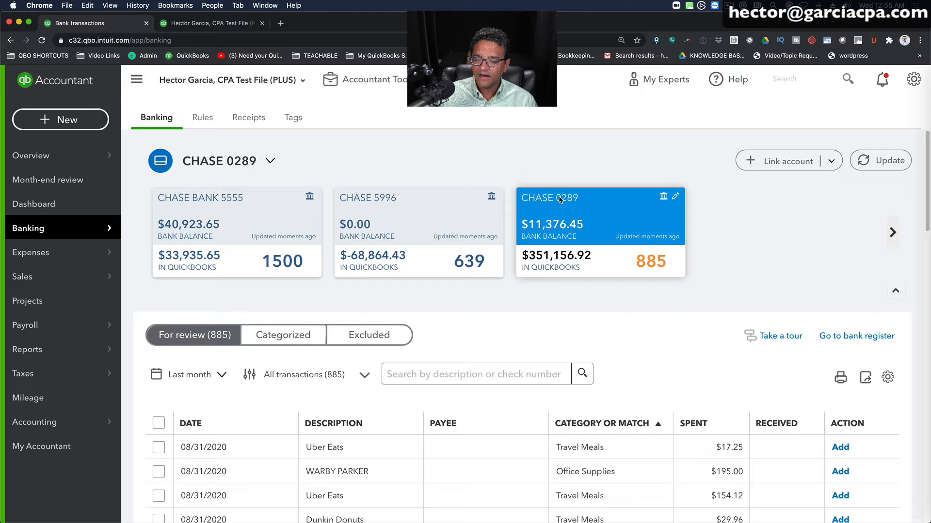
Filter CHASE 0289 to last month, select all listed transactions and accept them in bulk.
{"action": "left_click", "coordinate": [195, 375]}
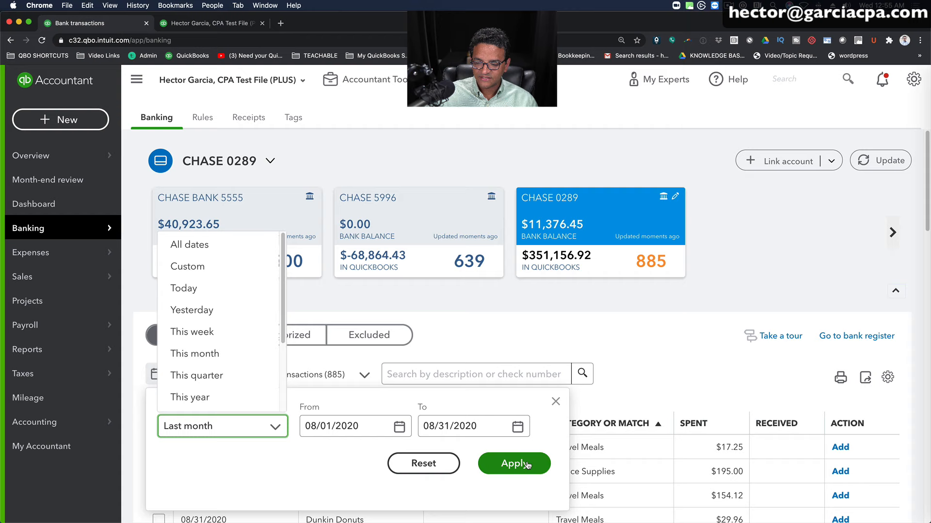
{"action": "left_click", "coordinate": [513, 463]}
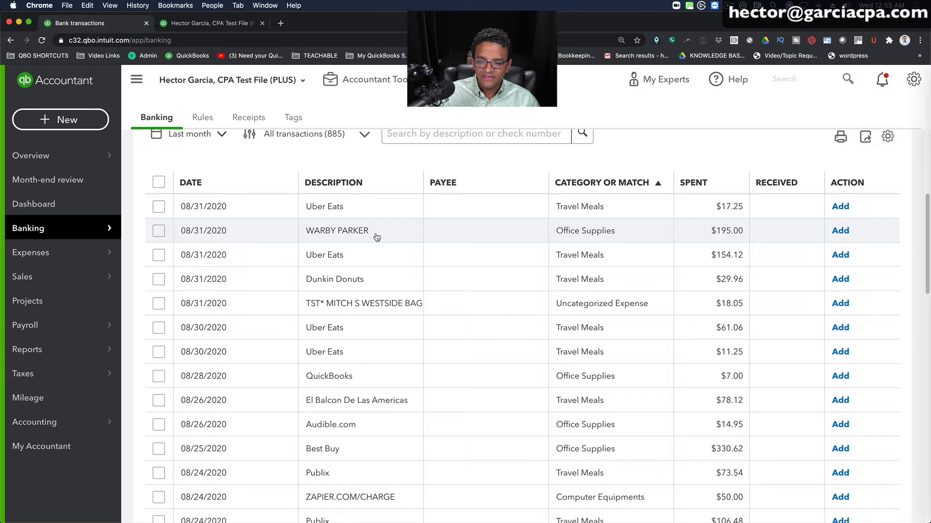
{"action": "left_click", "coordinate": [158, 182]}
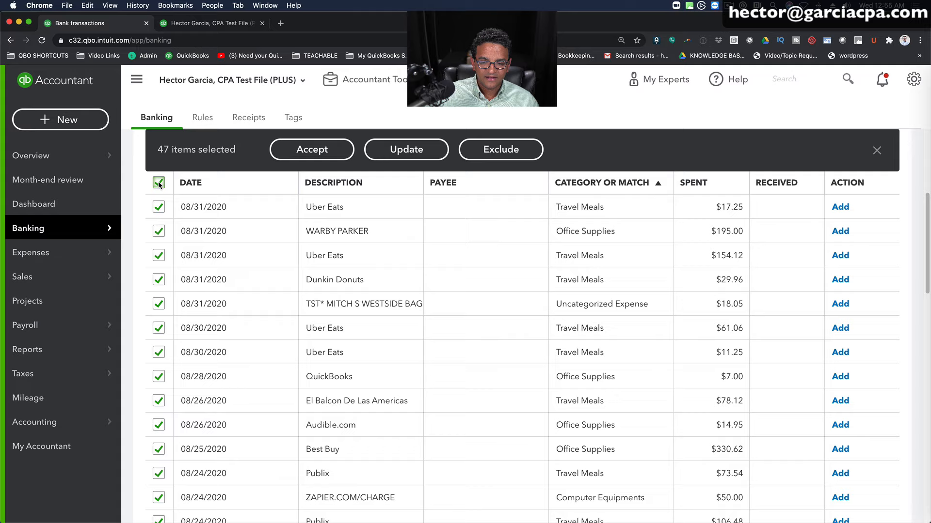
{"action": "left_click", "coordinate": [158, 183]}
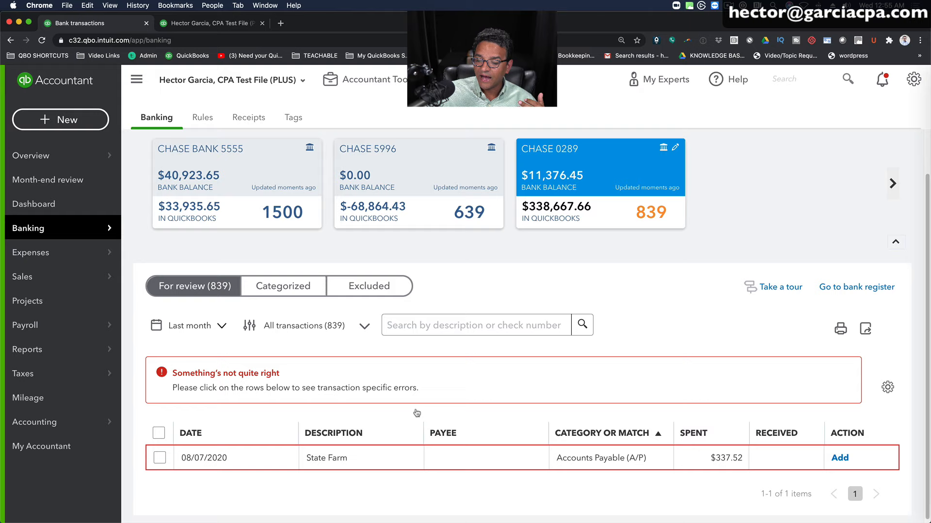
Switch to CHASE BANK 5555, select all last-month transactions and accept them in bulk.
{"action": "left_click", "coordinate": [236, 167]}
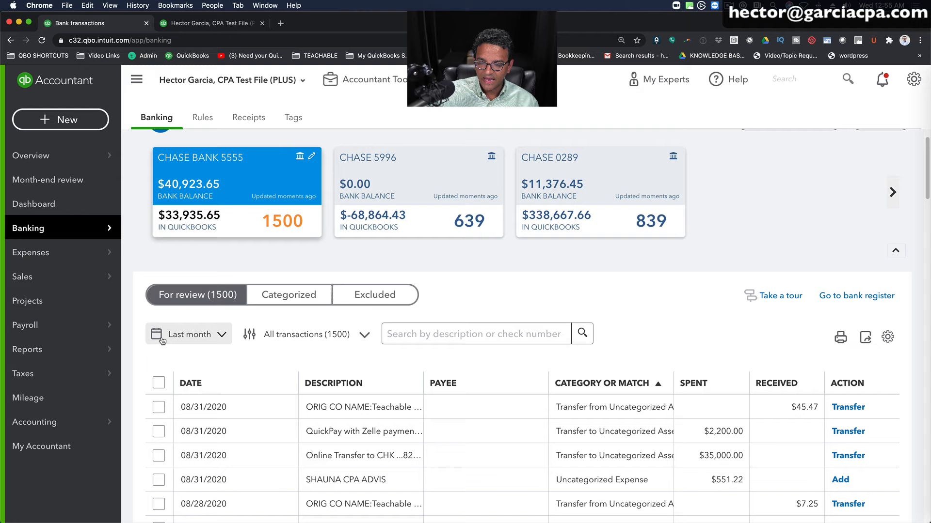
{"action": "left_click", "coordinate": [158, 383]}
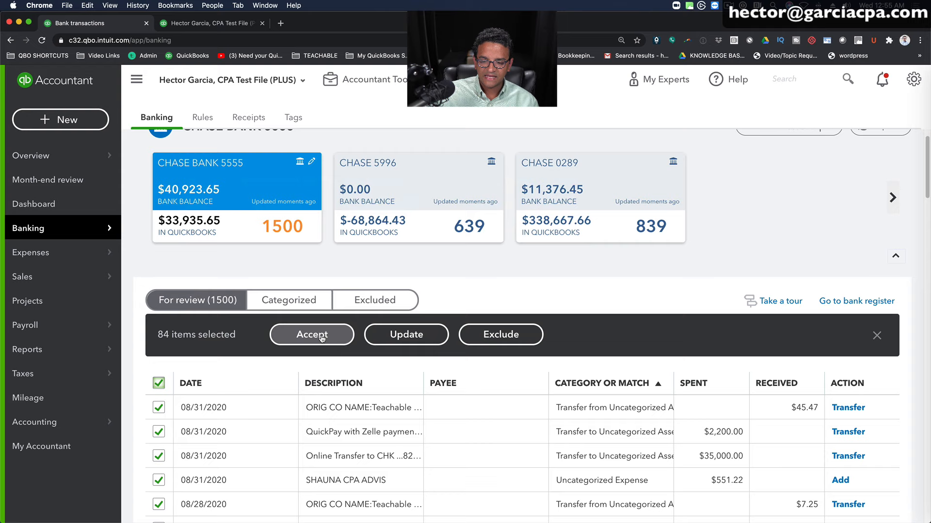
{"action": "left_click", "coordinate": [311, 334]}
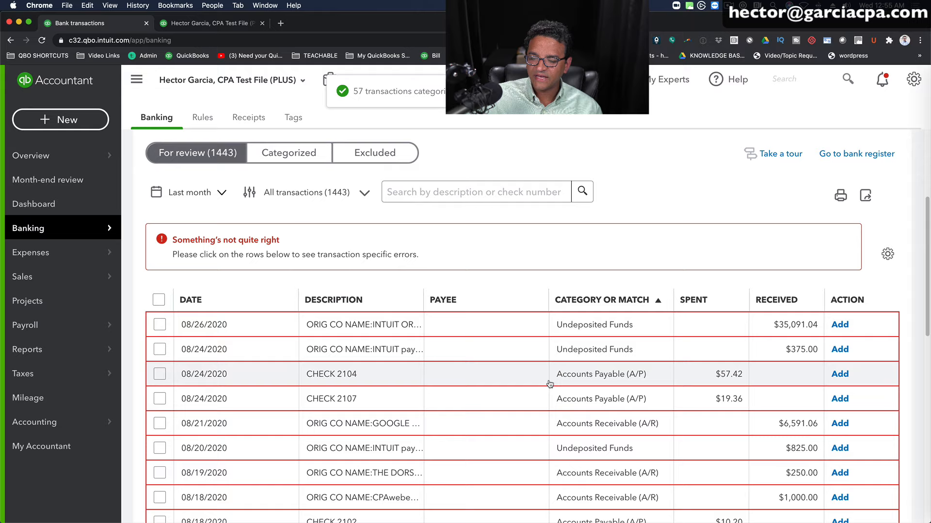
{"action": "scroll", "scroll_direction": "down", "scroll_amount": 3}
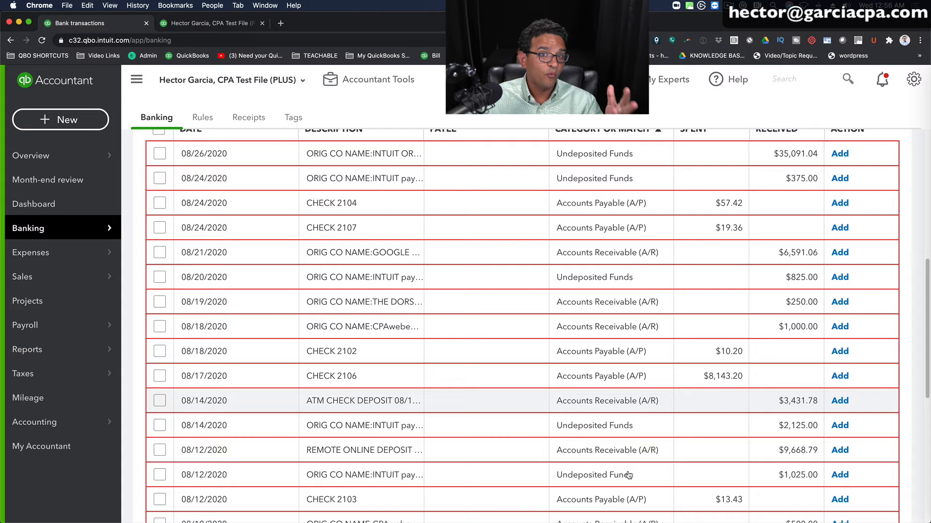
{"action": "scroll", "scroll_direction": "down", "scroll_amount": 3}
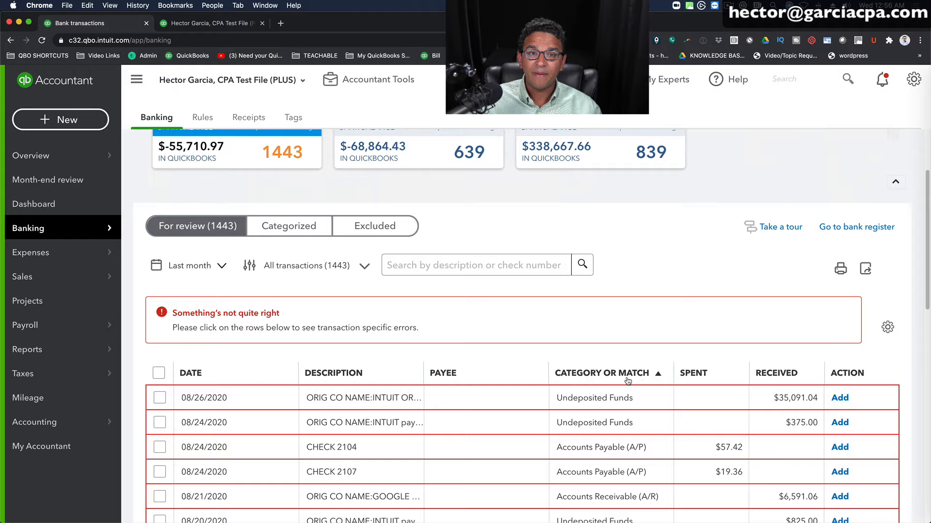
{"action": "scroll", "scroll_direction": "down", "scroll_amount": 3}
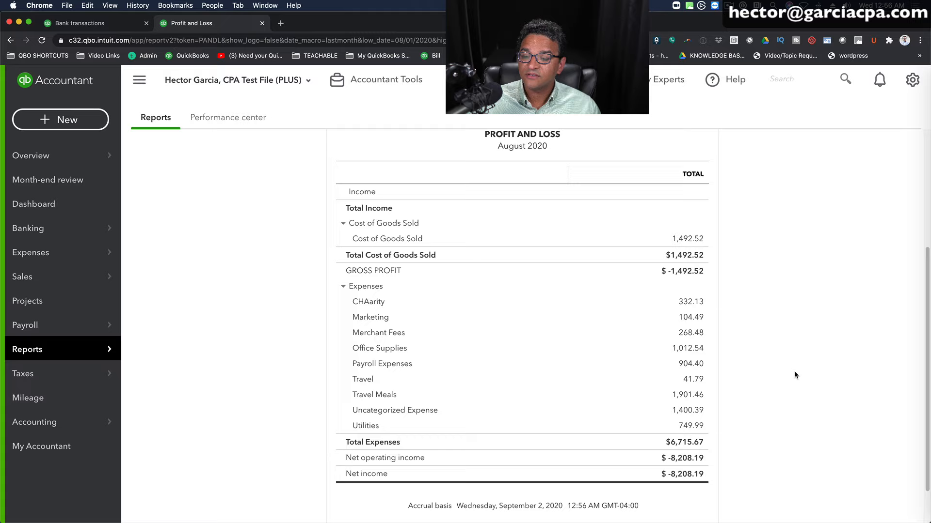
Drill into the transactions behind August's $1,012.54 Office Supplies total.
{"action": "left_click", "coordinate": [687, 349]}
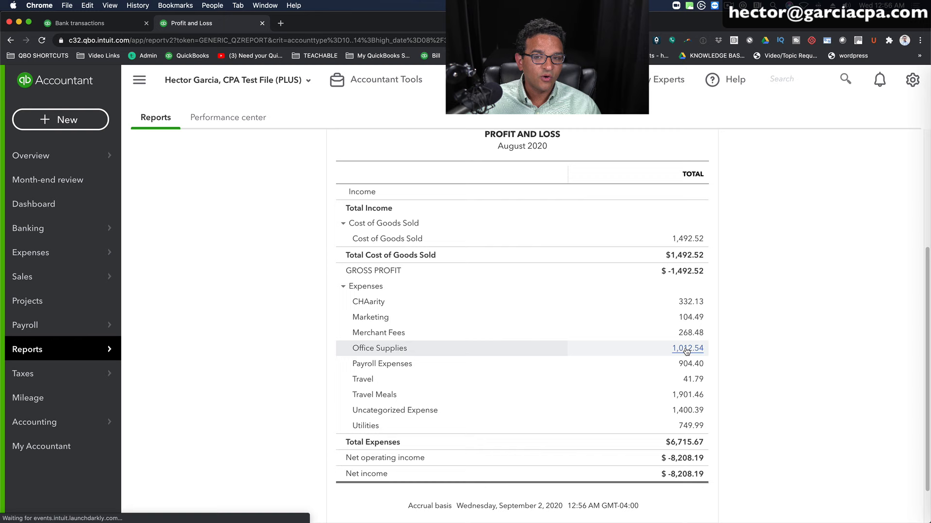
{"action": "left_click", "coordinate": [687, 349]}
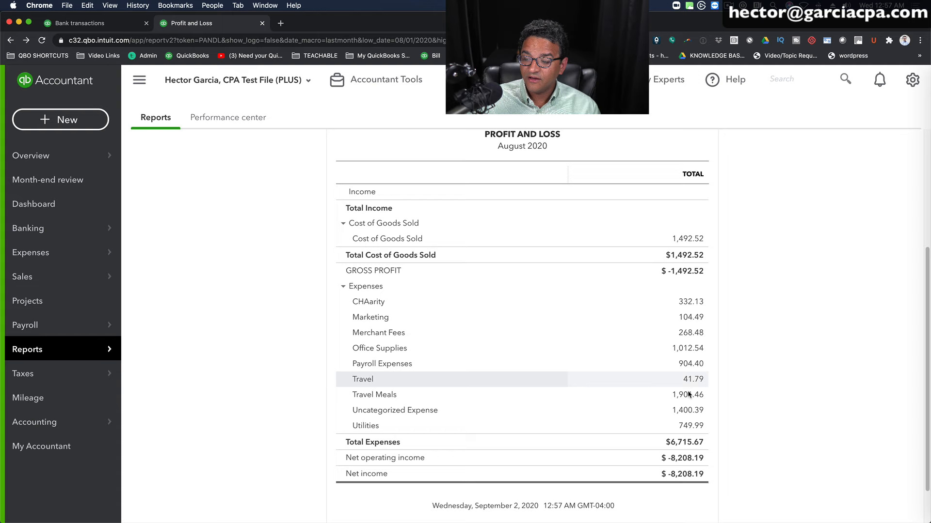
{"action": "left_click", "coordinate": [680, 394]}
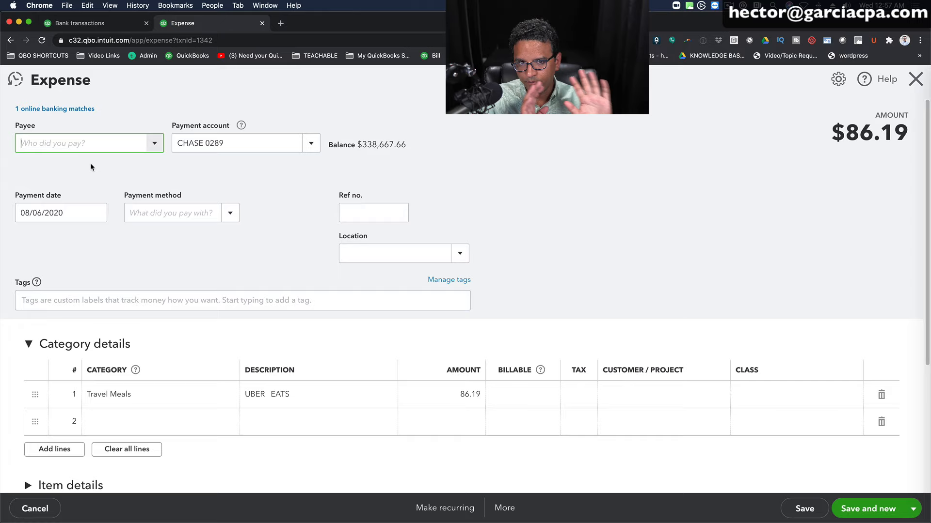
Enter Uber Eats as the payee of the $86.19 Travel Meals expense.
{"action": "type", "text": "Uber Ea"}
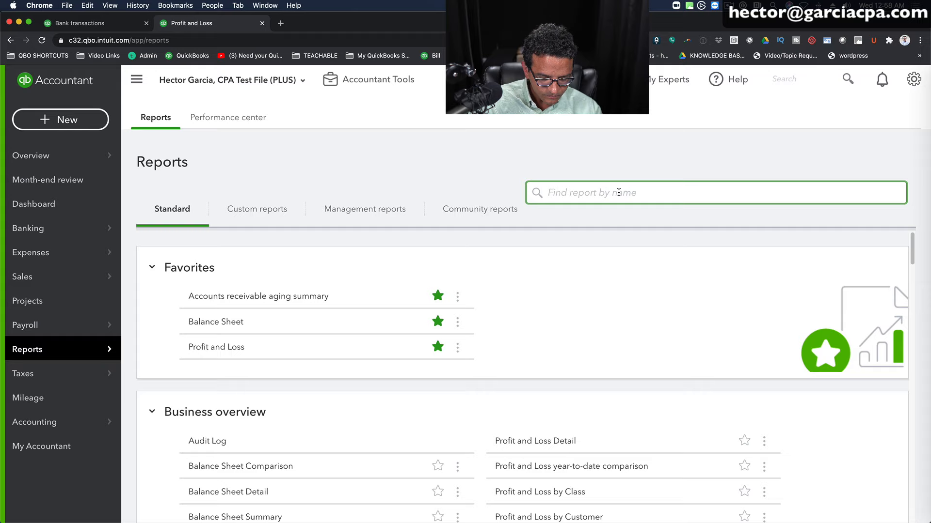
Search reports for 'vendor' and bring up Expenses by Vendor Summary.
{"action": "type", "text": "vendor"}
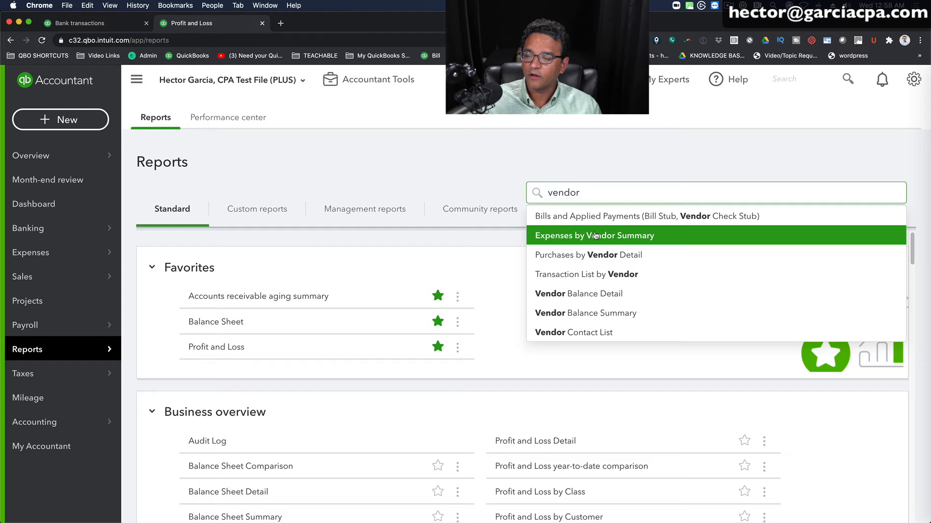
{"action": "left_click", "coordinate": [593, 236]}
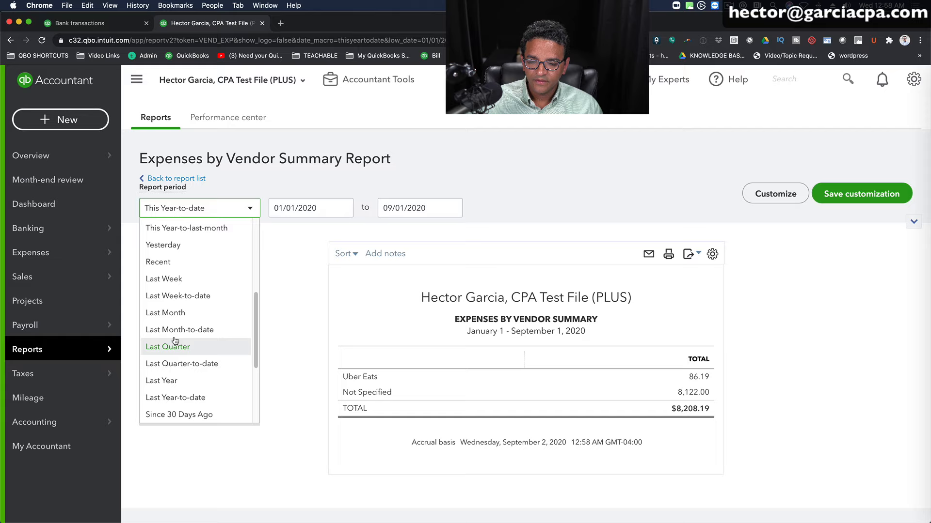
Filter Expenses by Vendor to Last Month and drill into the Not Specified amount.
{"action": "left_click", "coordinate": [165, 313]}
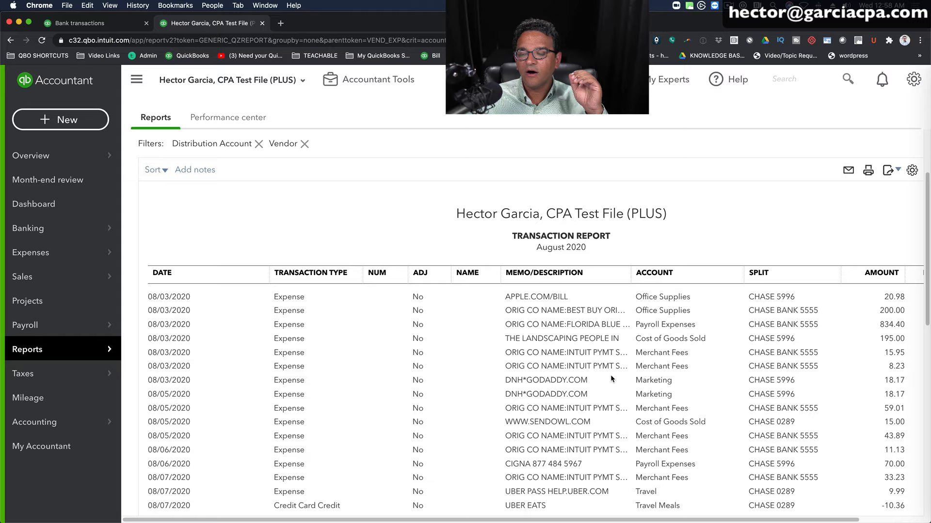
{"action": "left_click", "coordinate": [28, 228]}
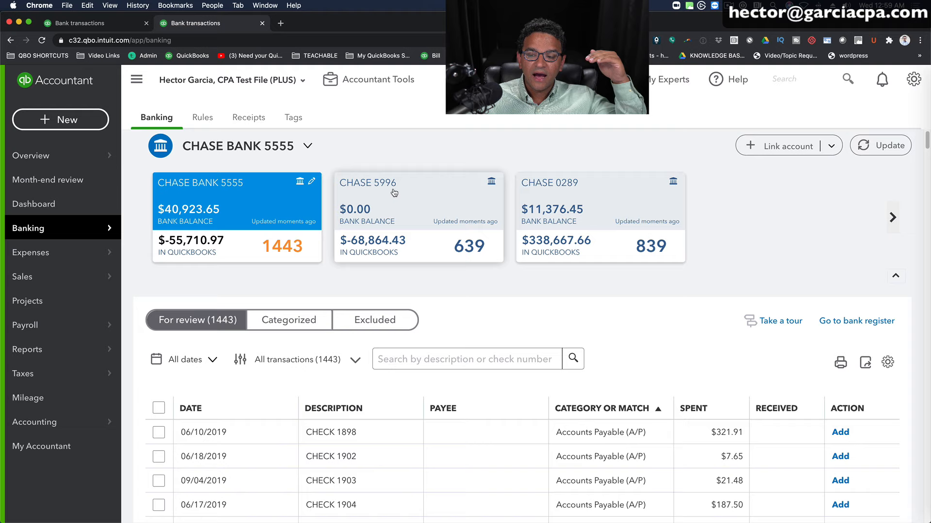
In the CHASE 5996 feed, add Apple as payee and accept the $4.99 Office Supplies charge.
{"action": "left_click", "coordinate": [418, 202]}
{"action": "type", "text": "Apple"}
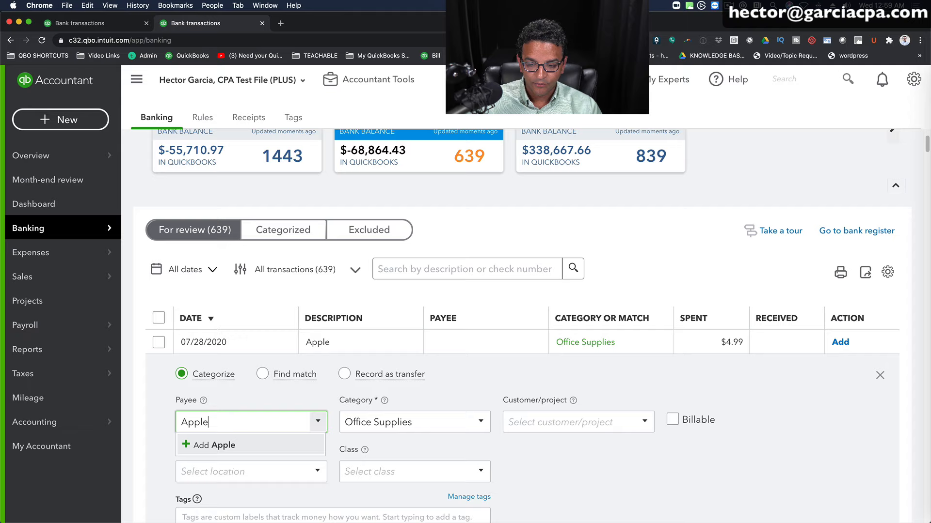
{"action": "left_click", "coordinate": [218, 445]}
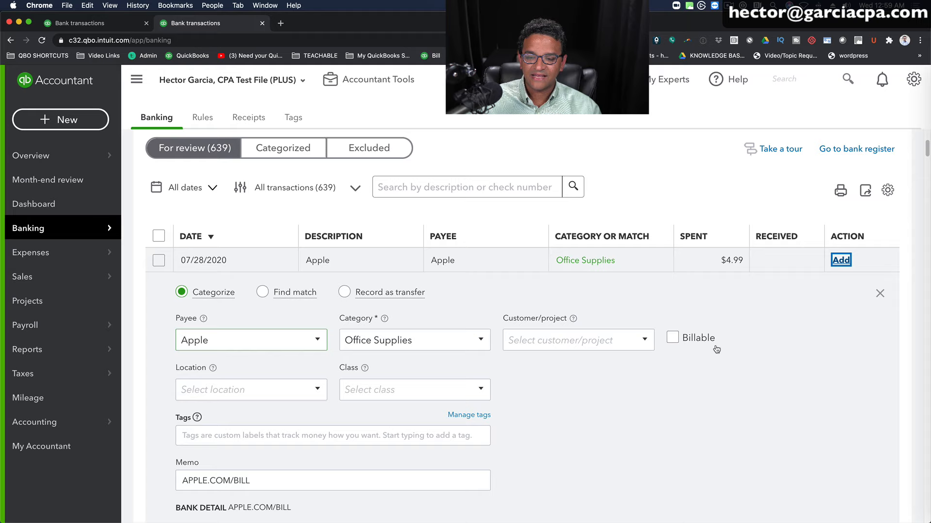
{"action": "left_click", "coordinate": [840, 260]}
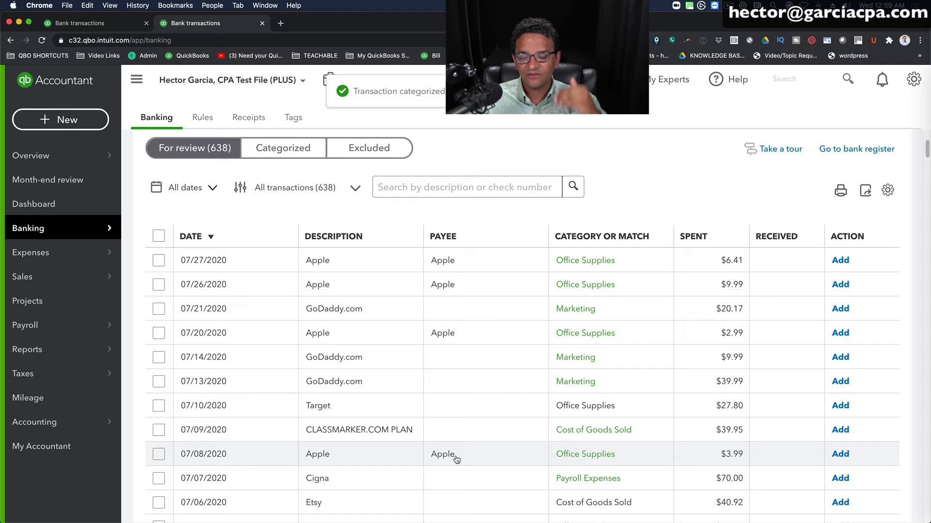